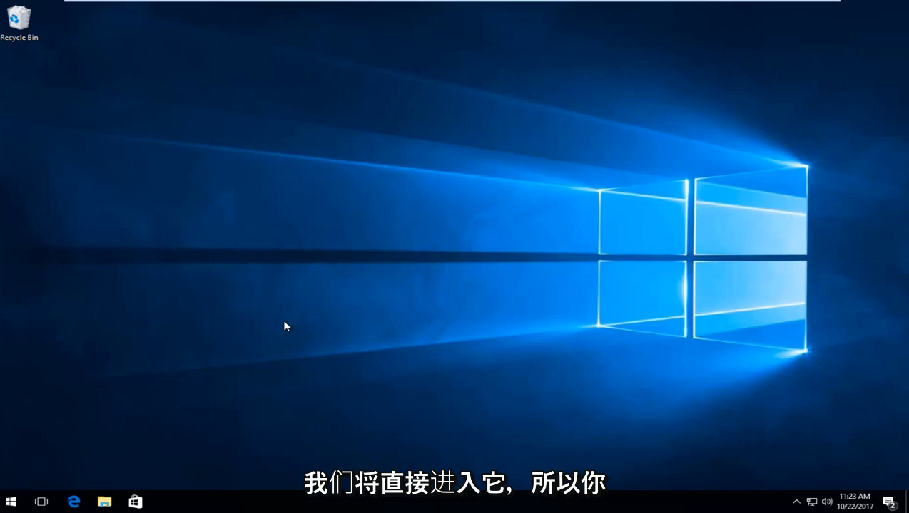
mouse_move(57, 502)
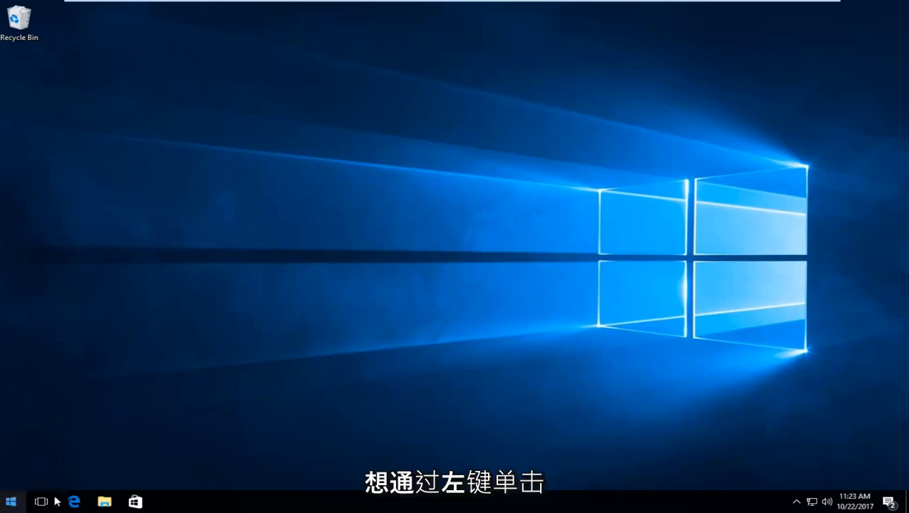
- Search the Start menu for 'file explorer options'
click(11, 502)
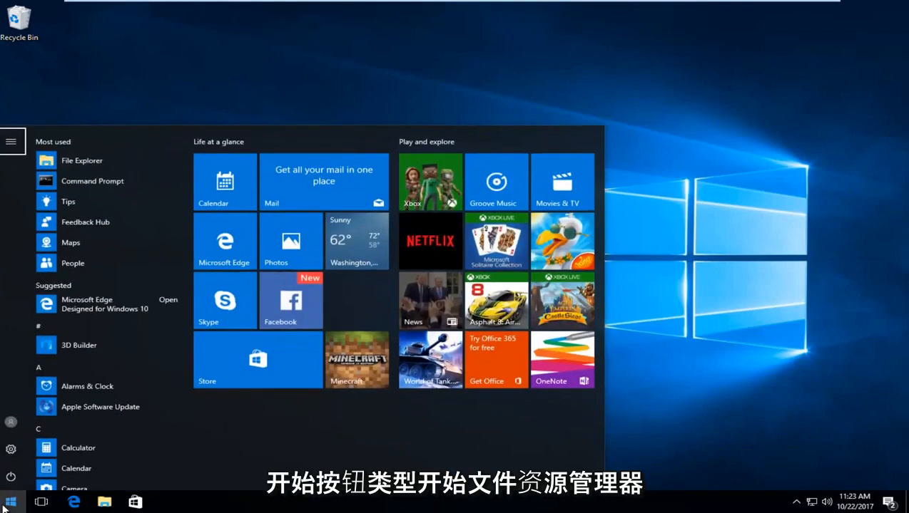
text(file explorer options)
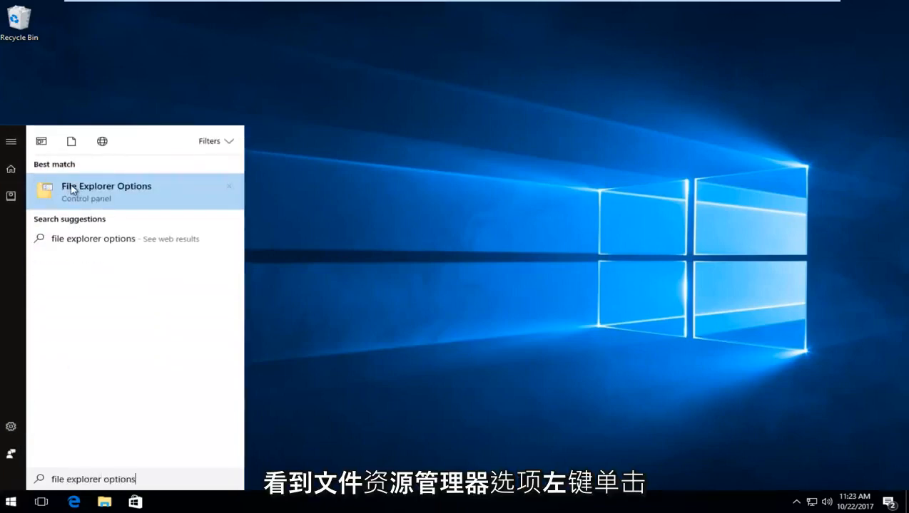
- In File Explorer Options' View settings, choose 'Show hidden files, folders, and drives' and confirm
click(105, 191)
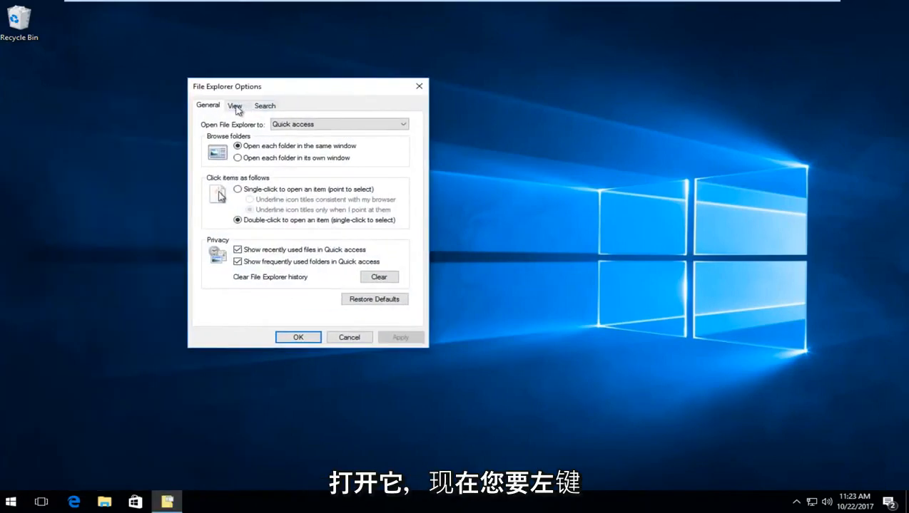
click(235, 106)
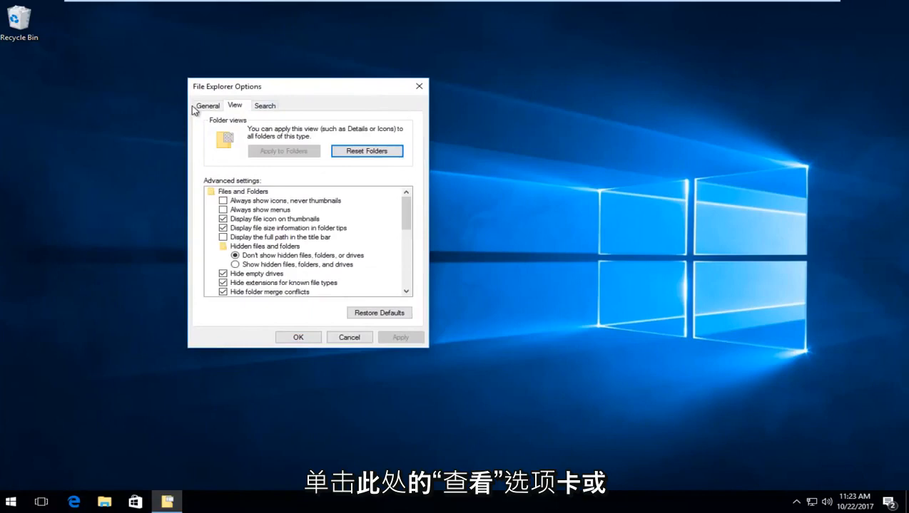
mouse_move(254, 254)
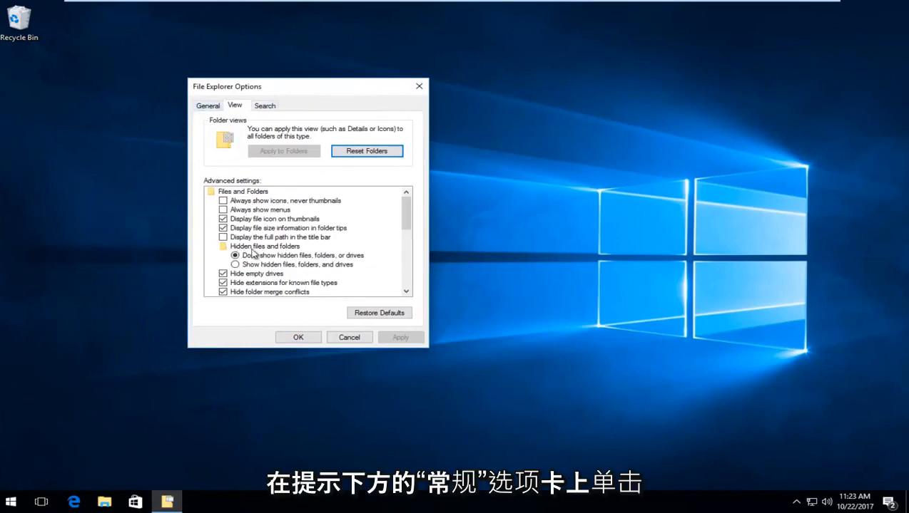
mouse_move(248, 271)
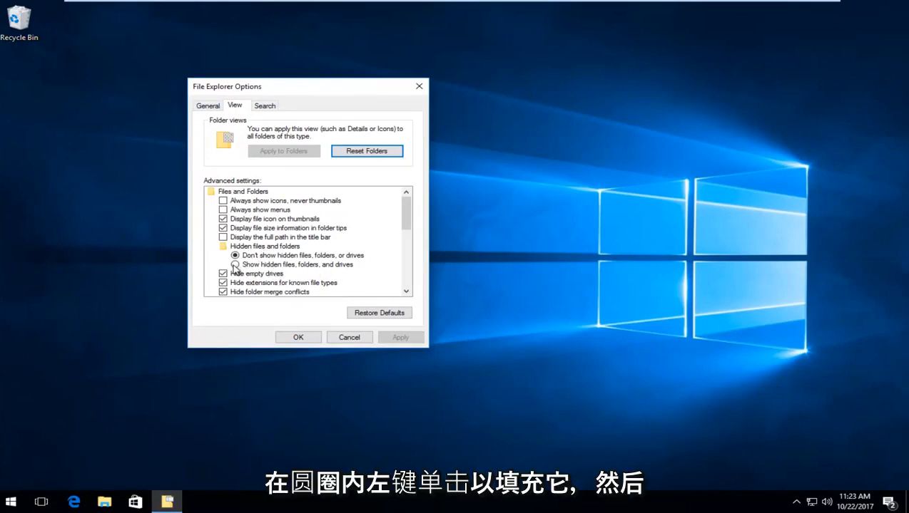
click(236, 263)
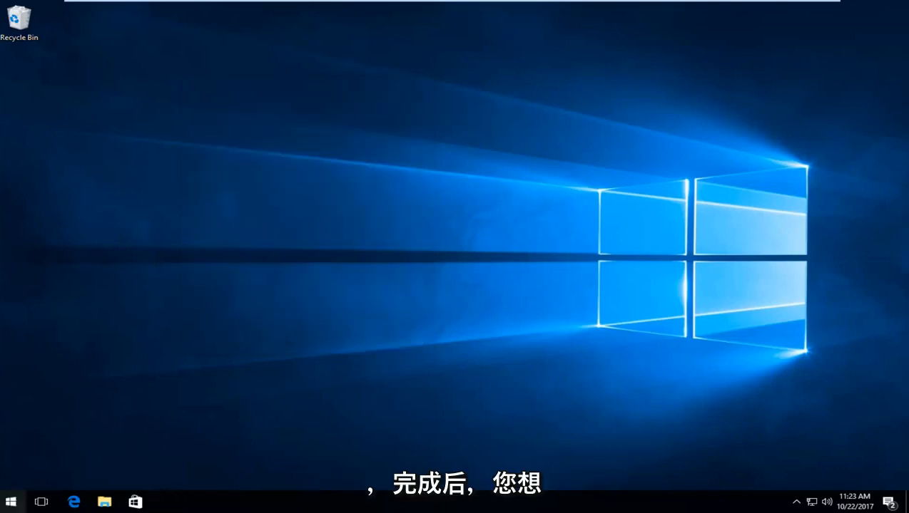
- Search the Start menu for 'this pc' and launch This PC
click(11, 502)
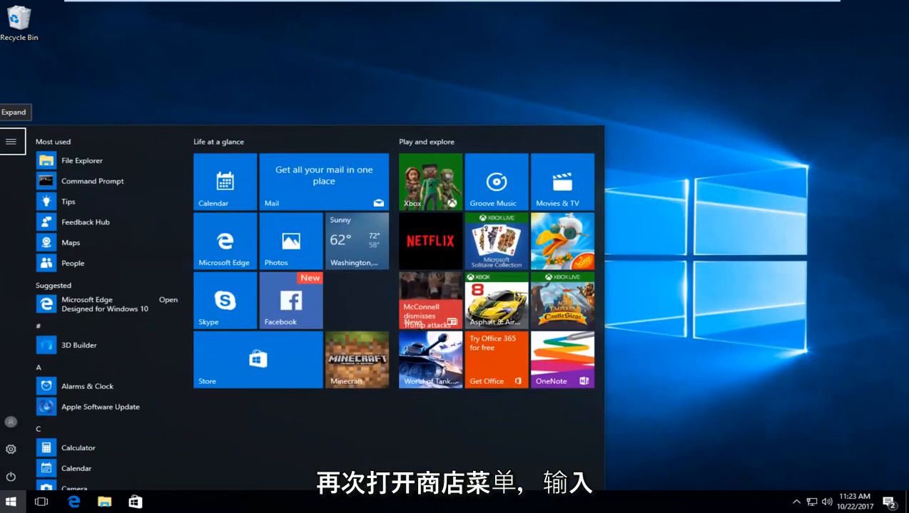
text(thic)
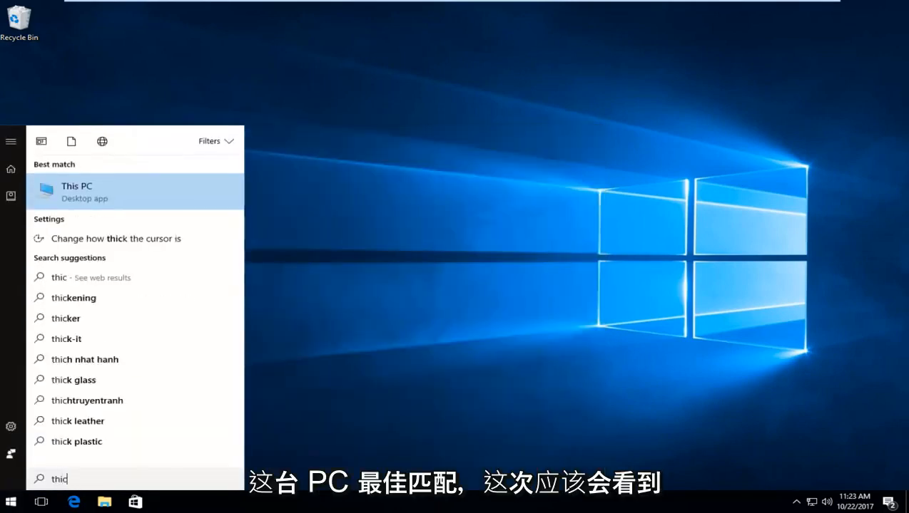
text(his pc)
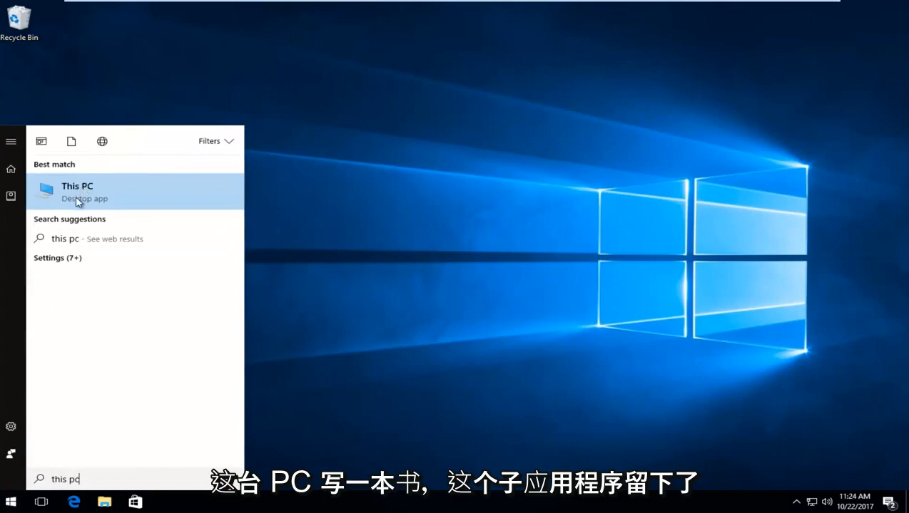
click(77, 191)
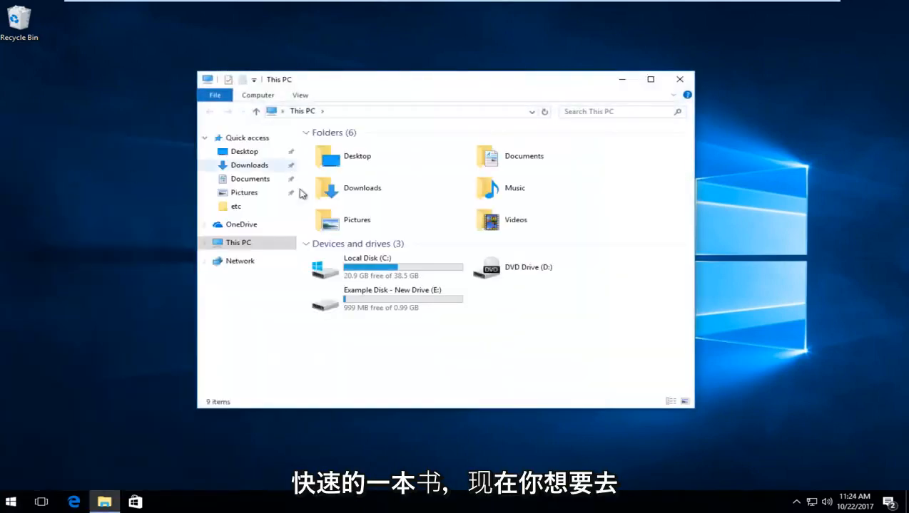
mouse_move(364, 270)
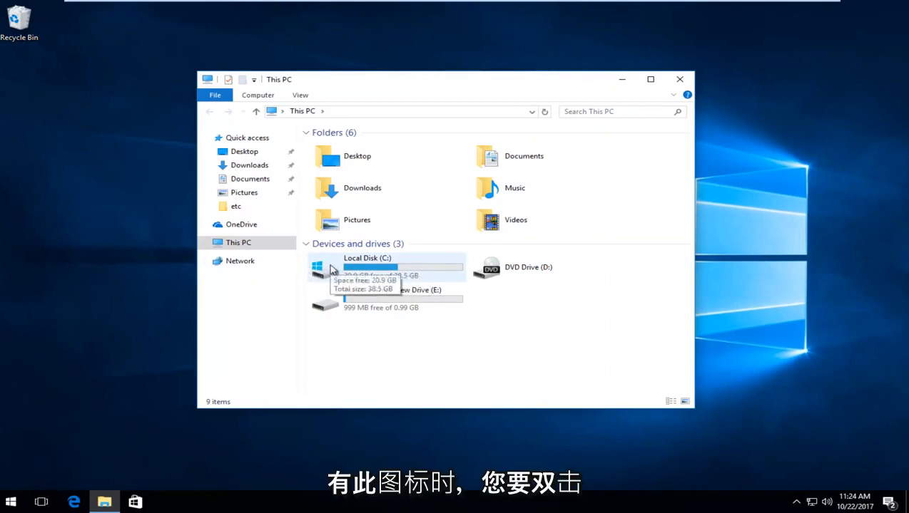
- Navigate into Local Disk (C:) then Windows and select the System32 folder
double_click(368, 266)
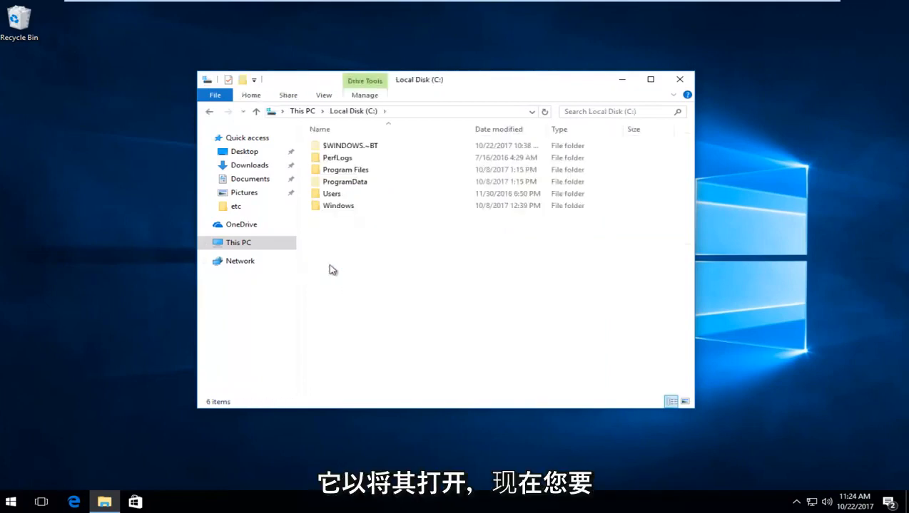
mouse_move(349, 237)
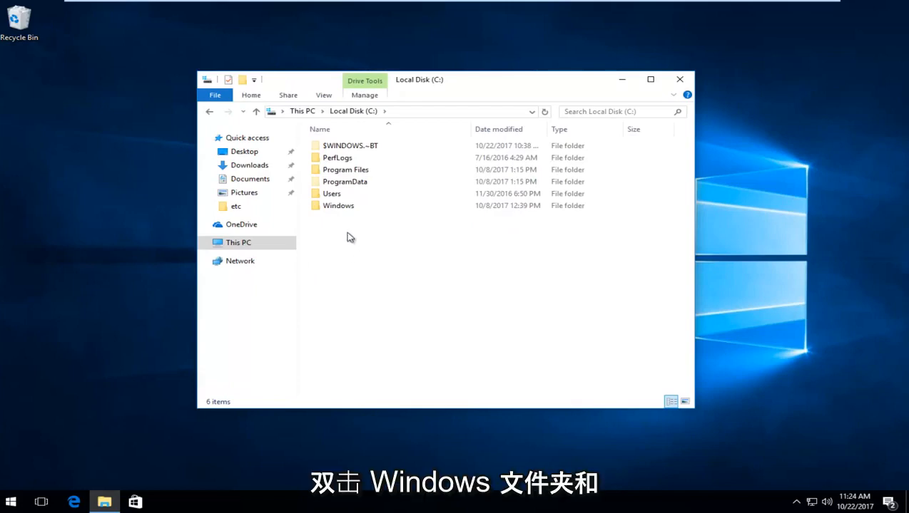
double_click(338, 205)
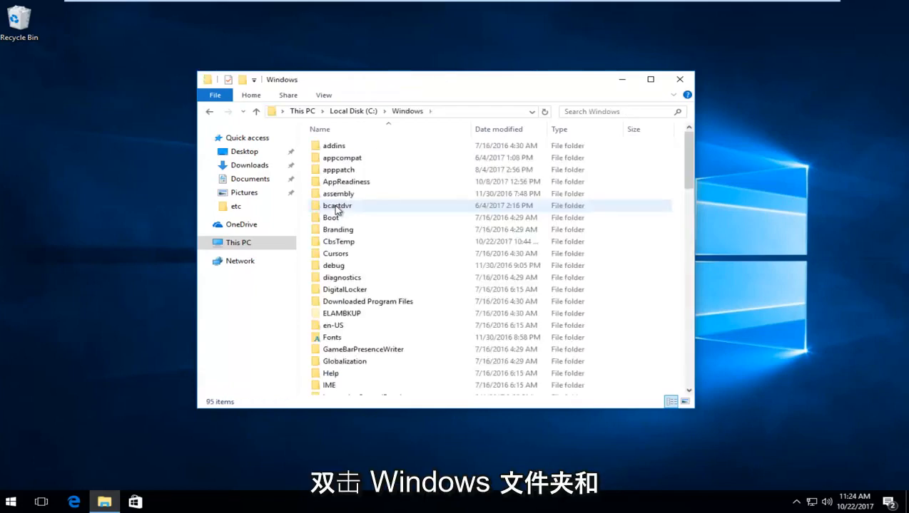
scroll(down, 3)
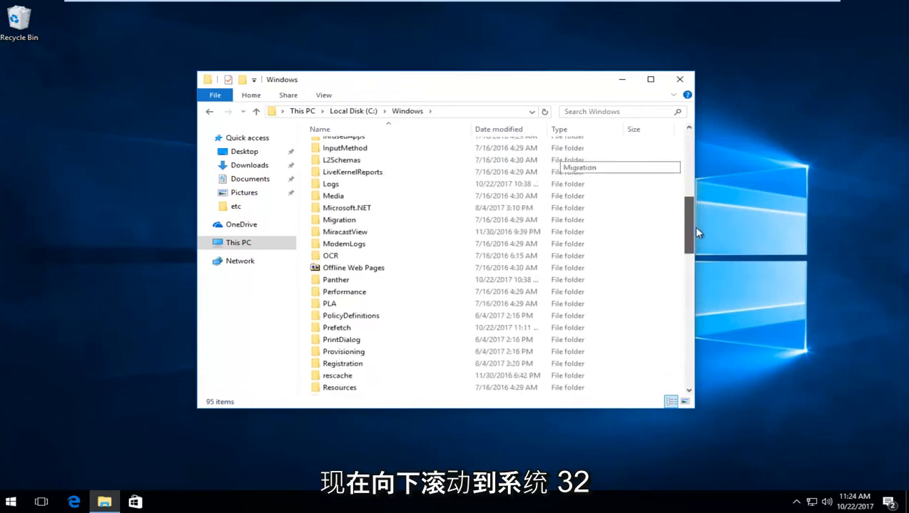
scroll(down, 3)
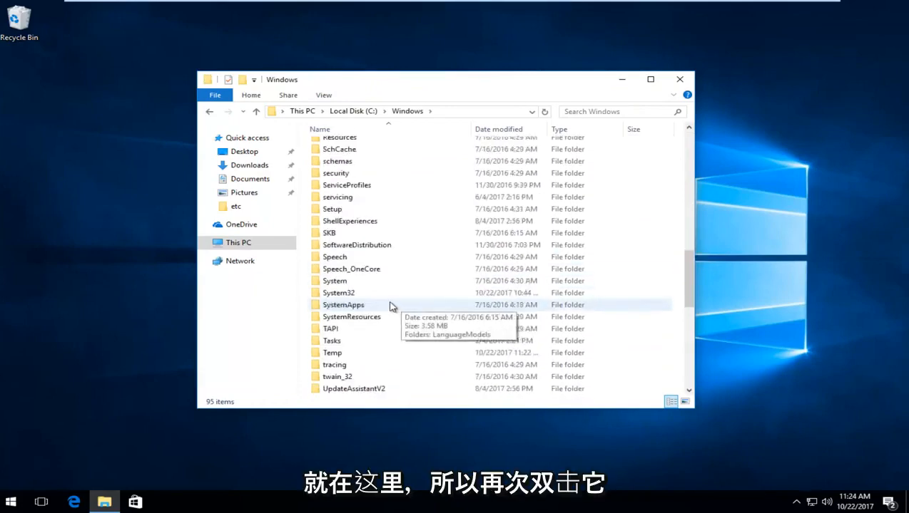
click(339, 294)
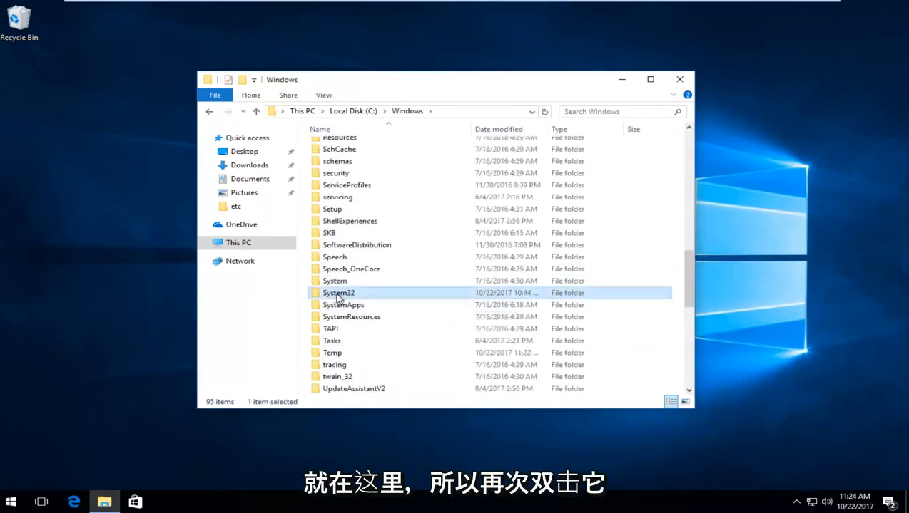
- Enter System32 and go into its drivers folder
double_click(338, 292)
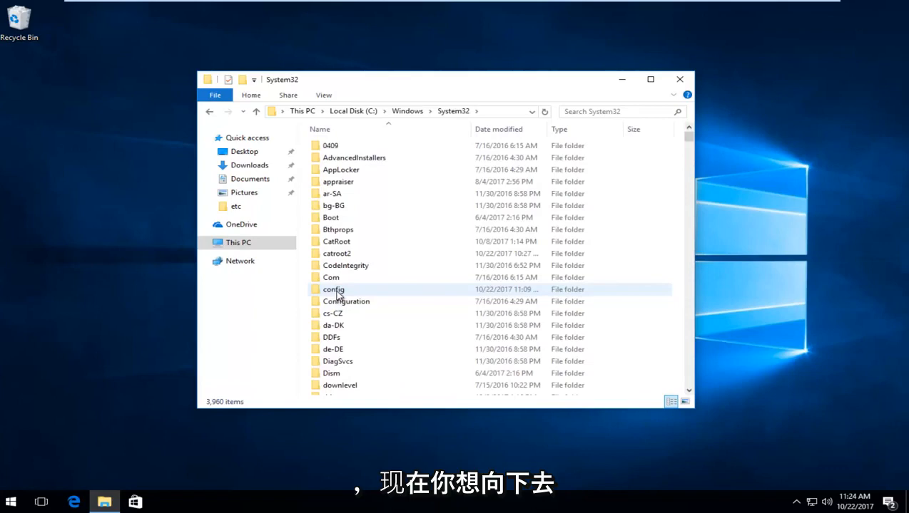
scroll(down, 3)
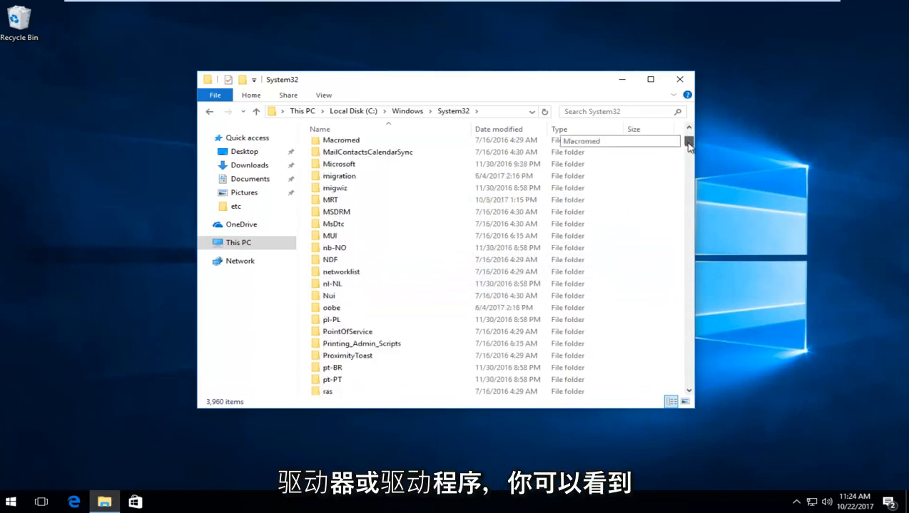
scroll(down, 3)
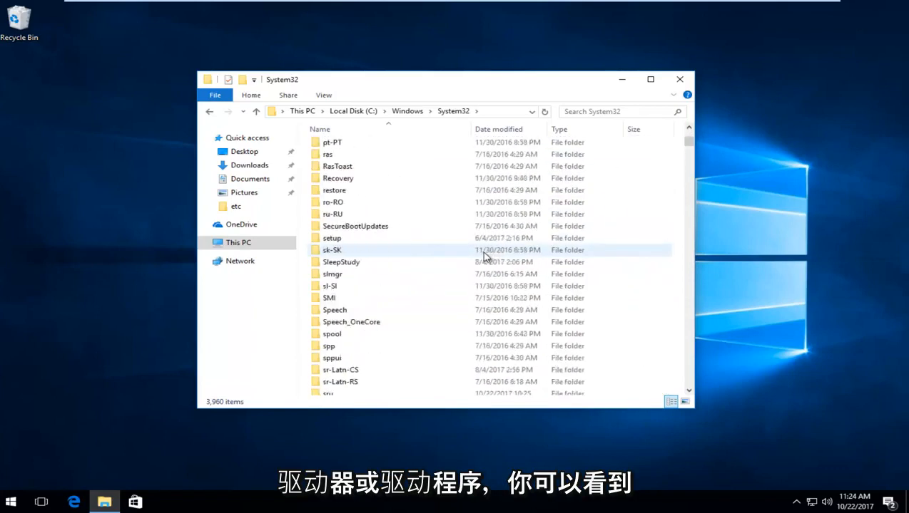
scroll(up, 3)
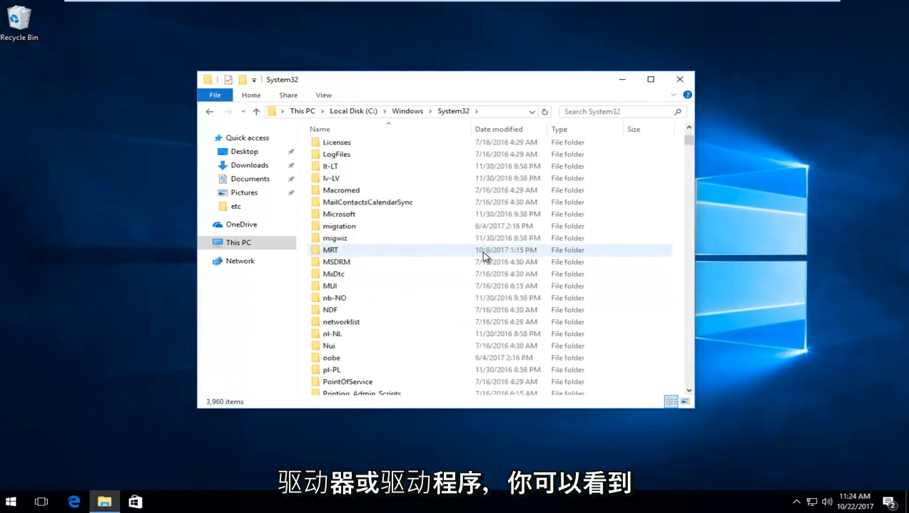
scroll(up, 3)
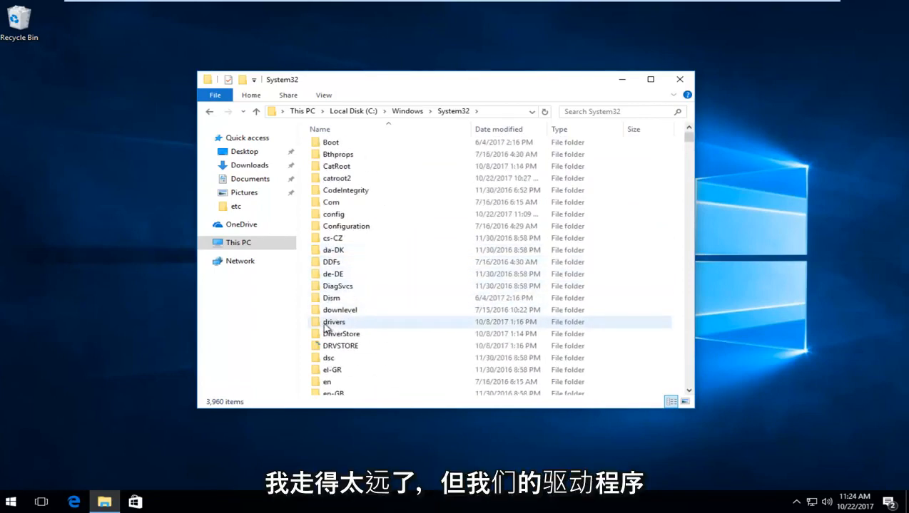
click(334, 323)
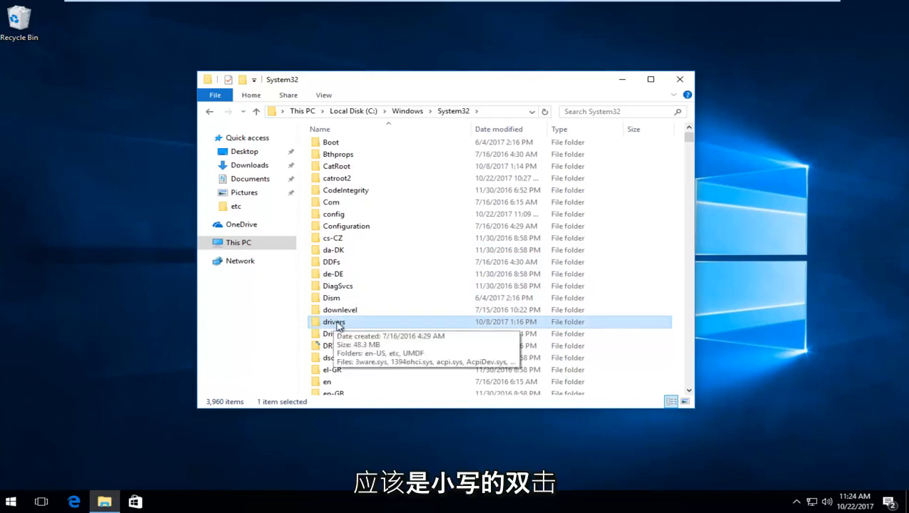
double_click(334, 322)
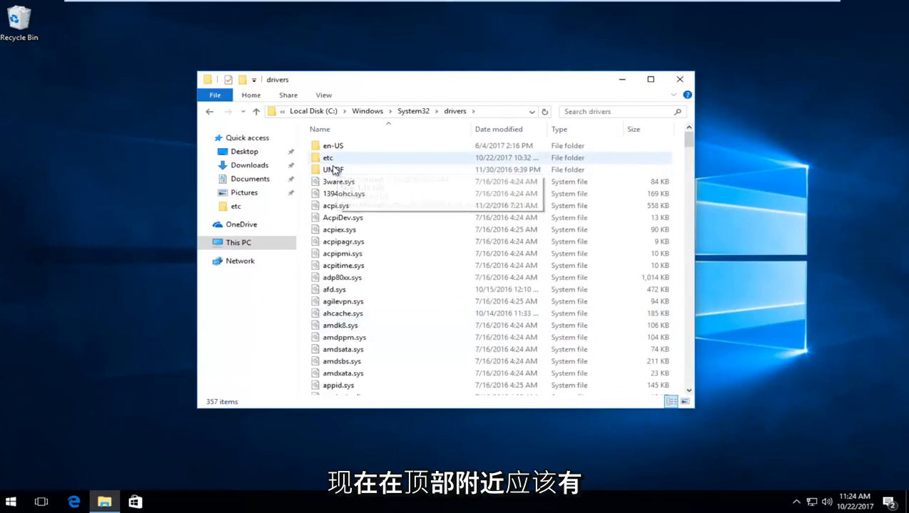
mouse_move(333, 170)
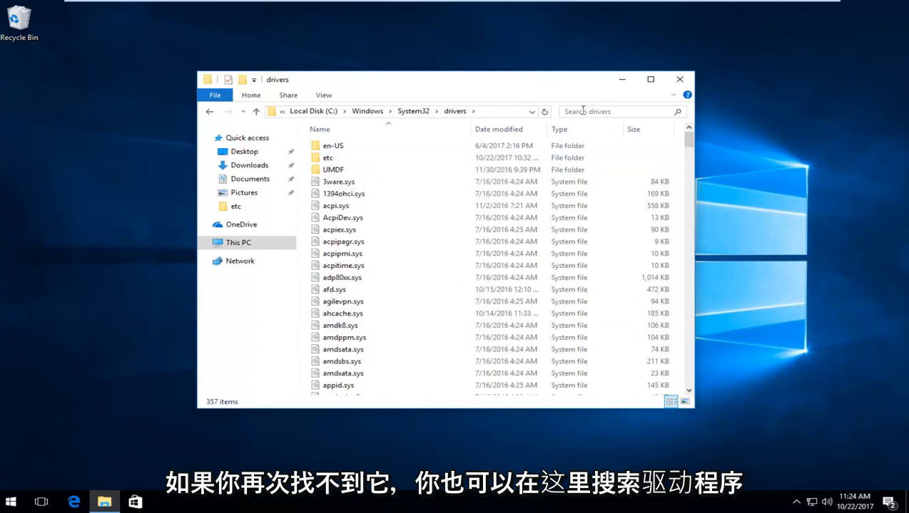
mouse_move(327, 157)
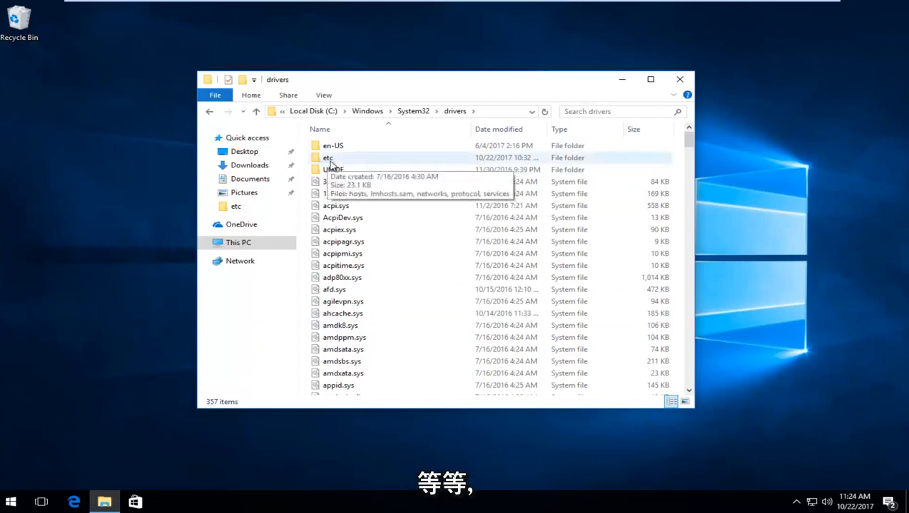
- Enter the etc folder and copy the hosts file
double_click(326, 157)
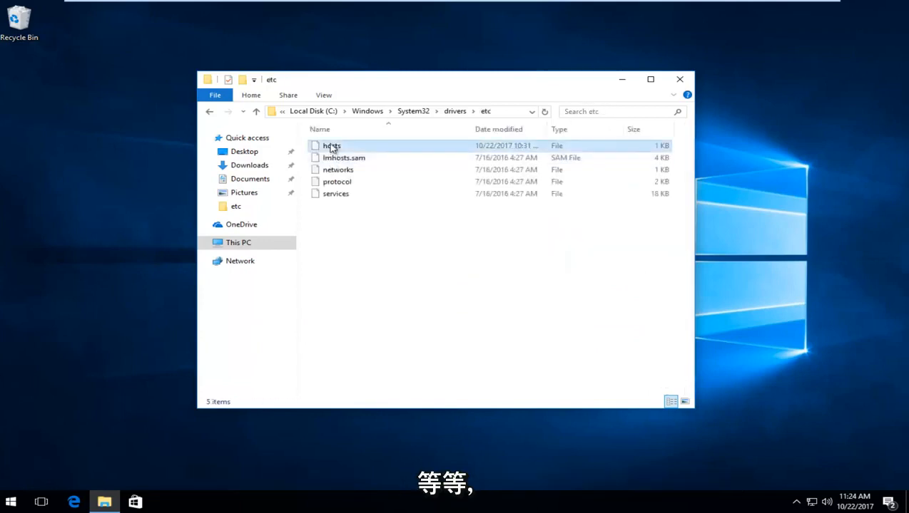
click(331, 145)
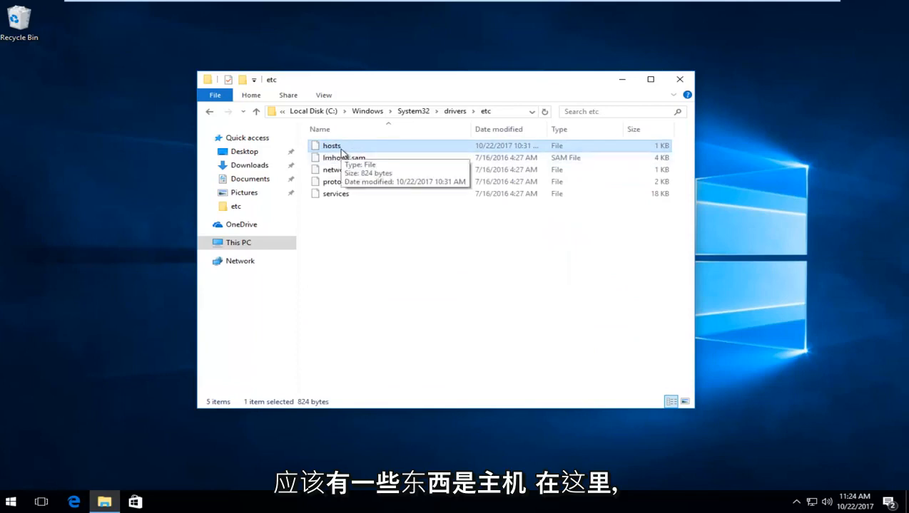
right_click(331, 146)
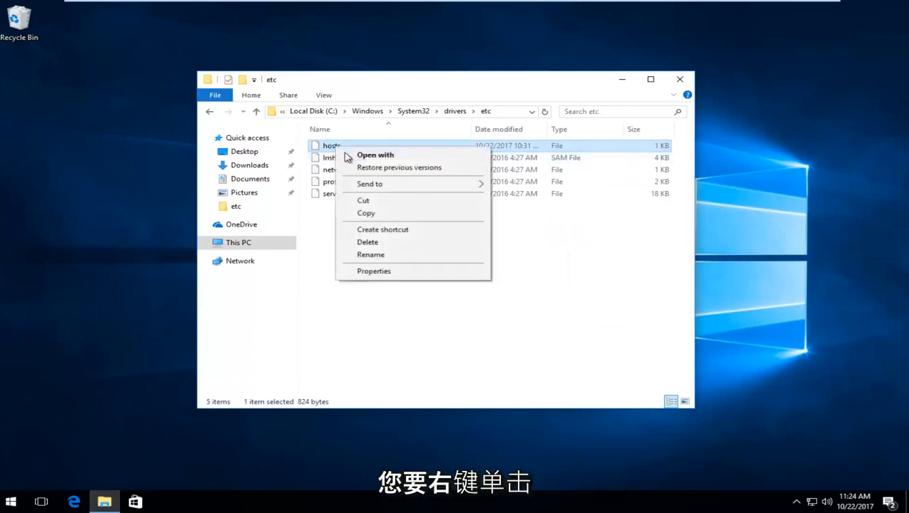
click(365, 212)
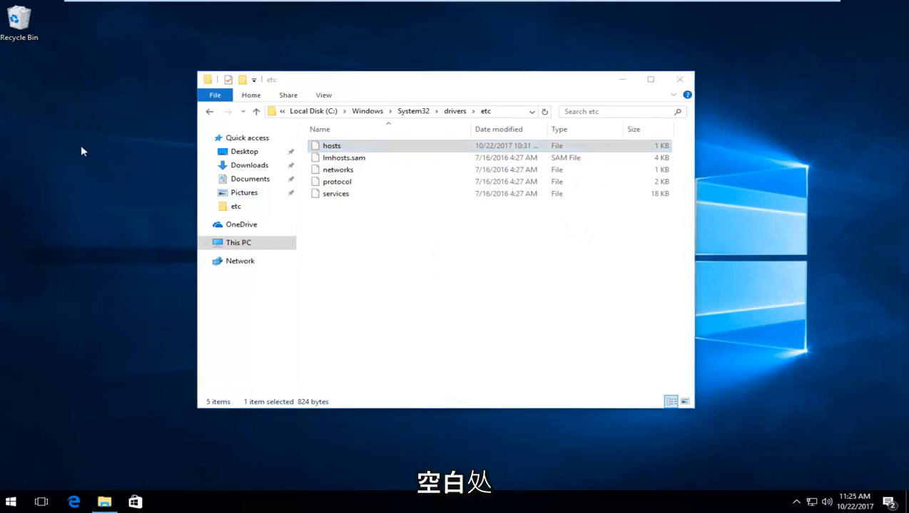
- Paste the hosts file onto the desktop
right_click(83, 151)
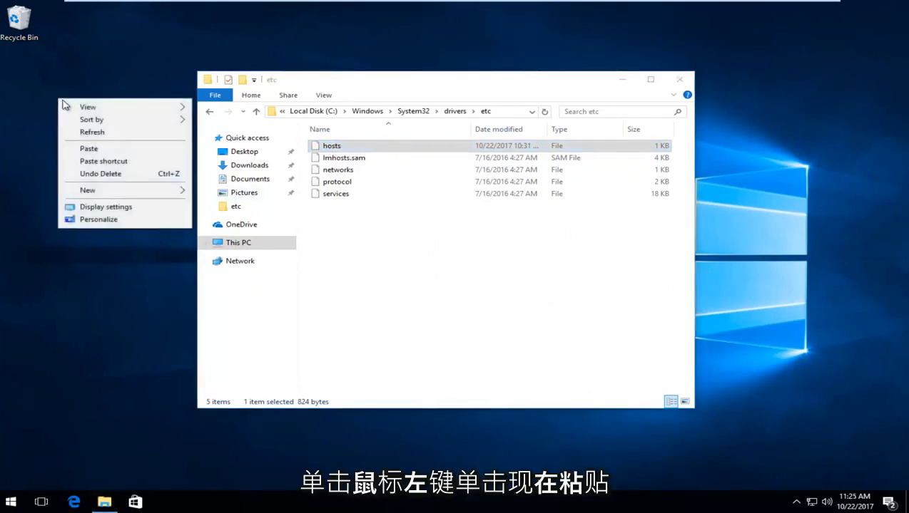
click(88, 160)
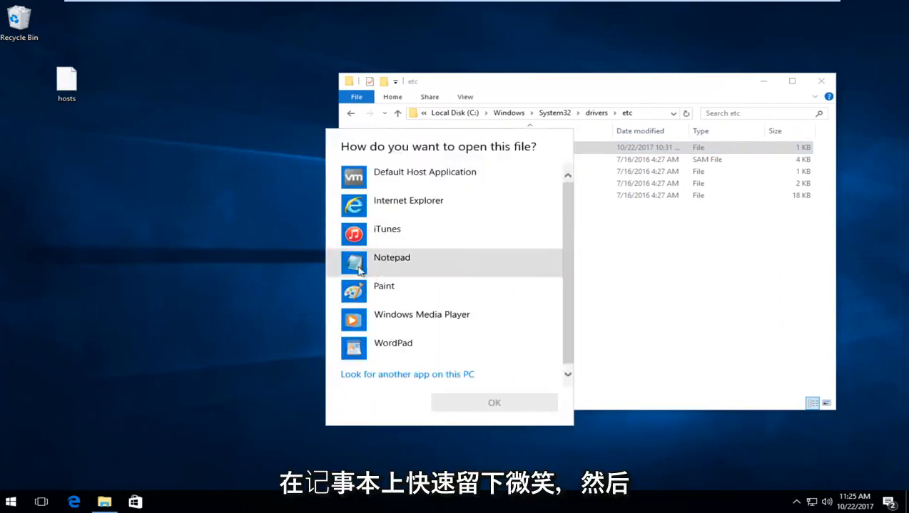
- Choose Notepad in the app chooser to view the desktop hosts copy
click(391, 256)
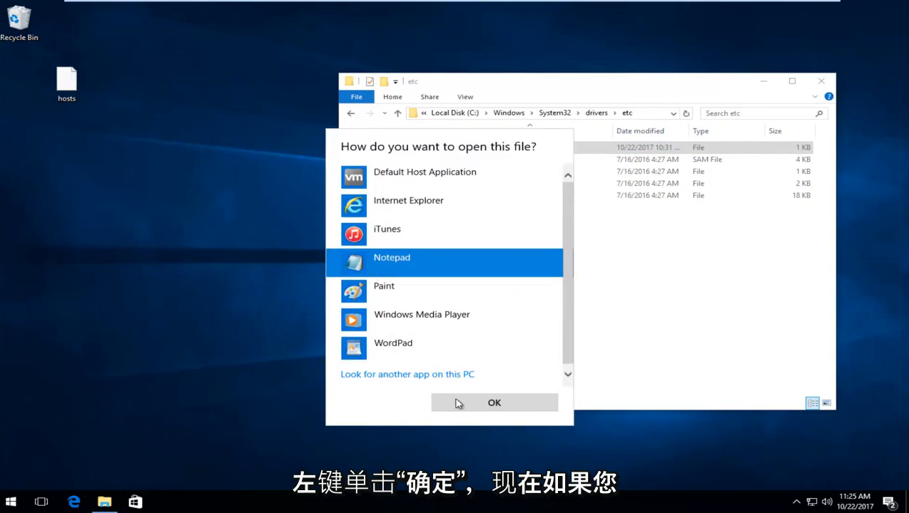
click(493, 402)
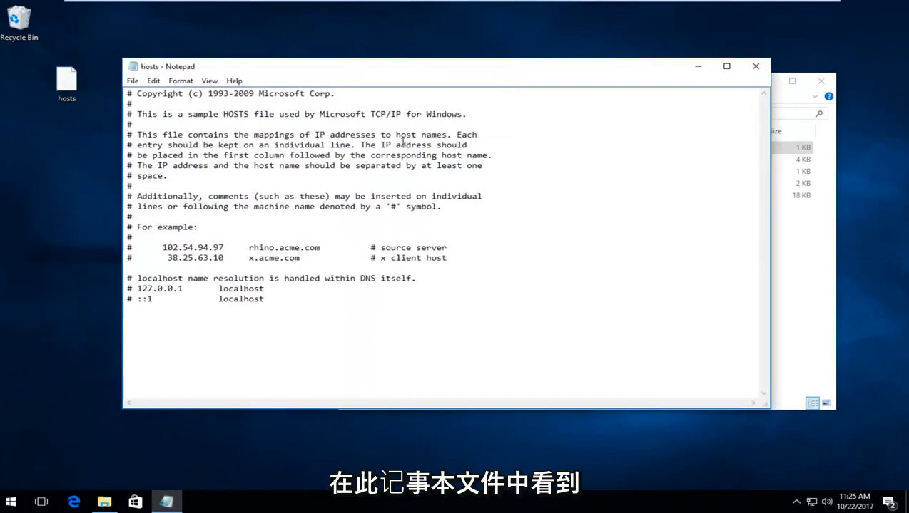
- Check the hosts text for 'apple.c' entries, remove them, then save and close Notepad
click(130, 320)
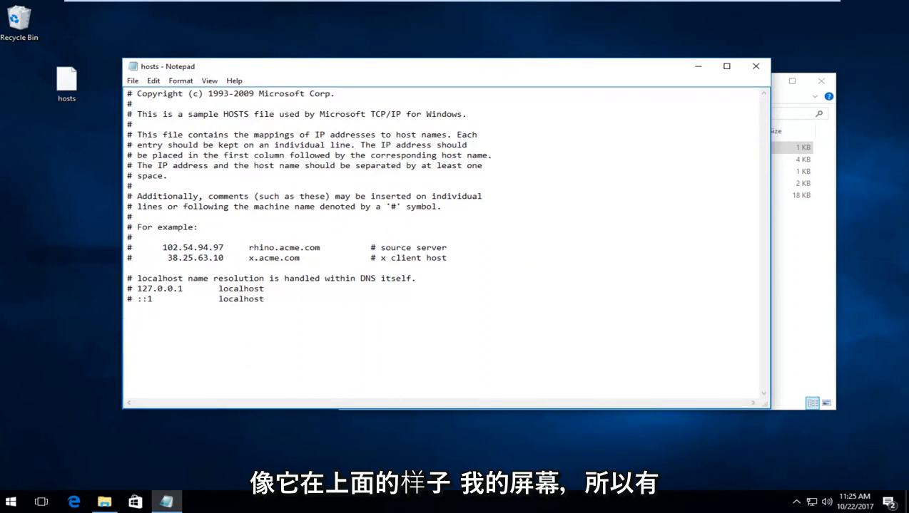
text(apple.c)
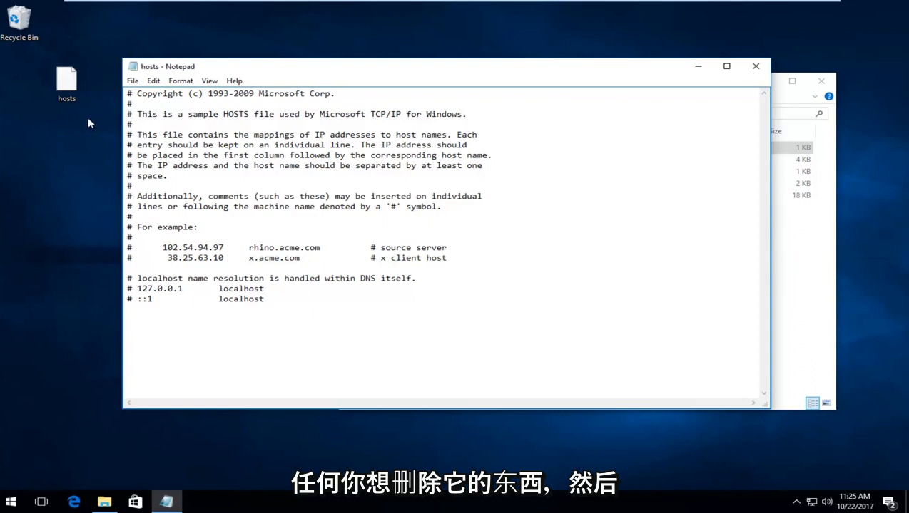
click(131, 79)
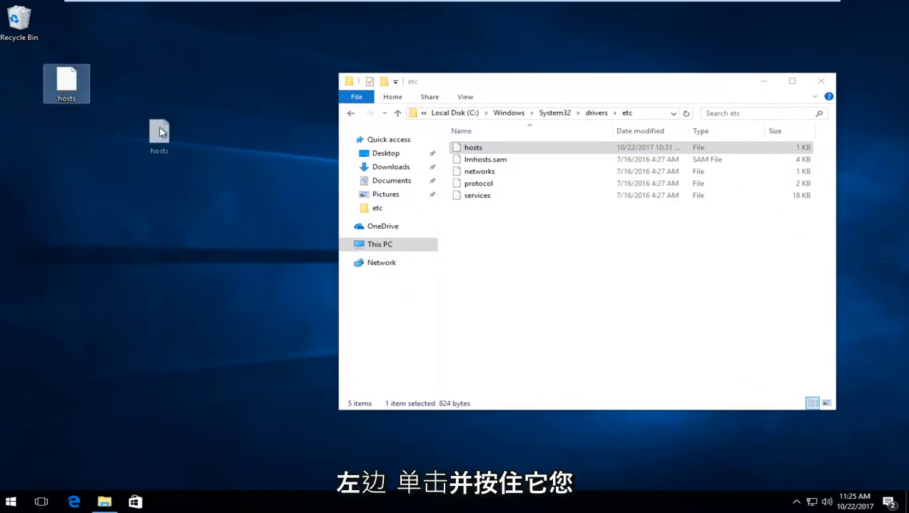
- Drag the desktop hosts file into the etc folder, raising the Replace or Skip Files prompt
drag(158, 136, 319, 199)
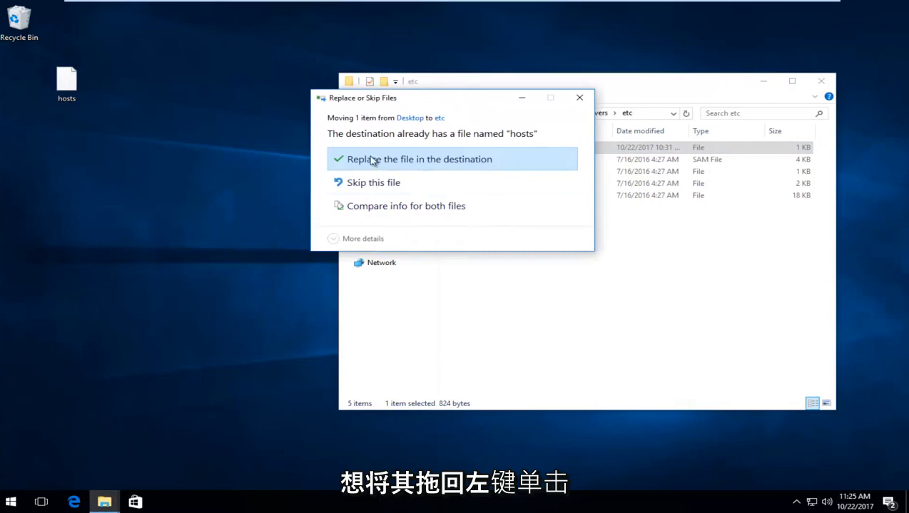
- Replace the existing hosts file in etc and grant administrator permission with Continue
click(419, 160)
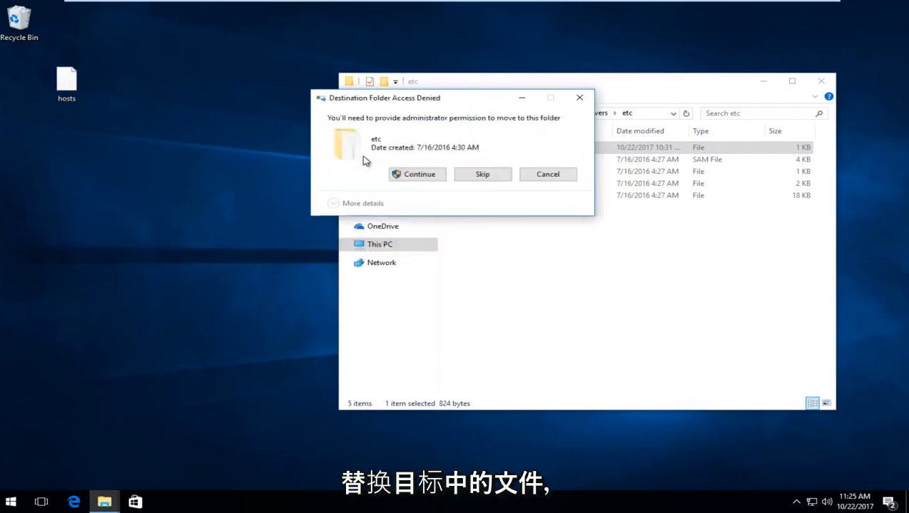
mouse_move(357, 143)
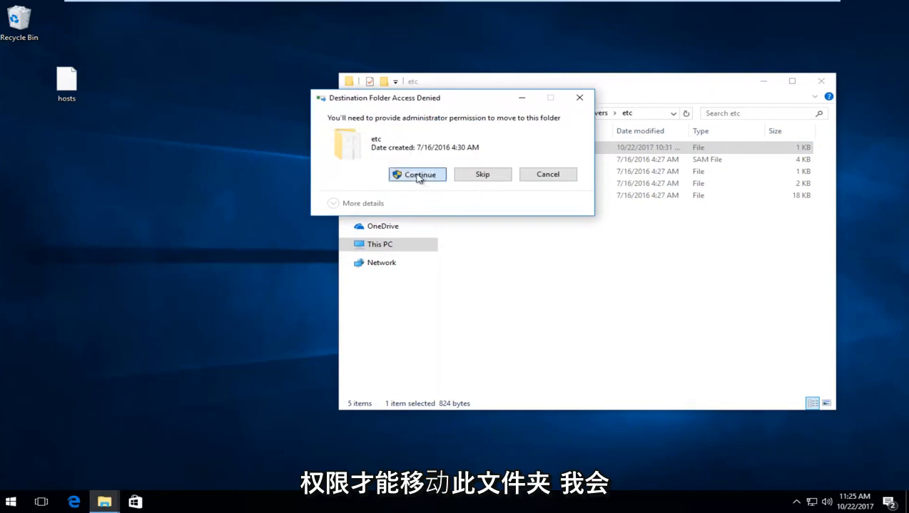
click(416, 174)
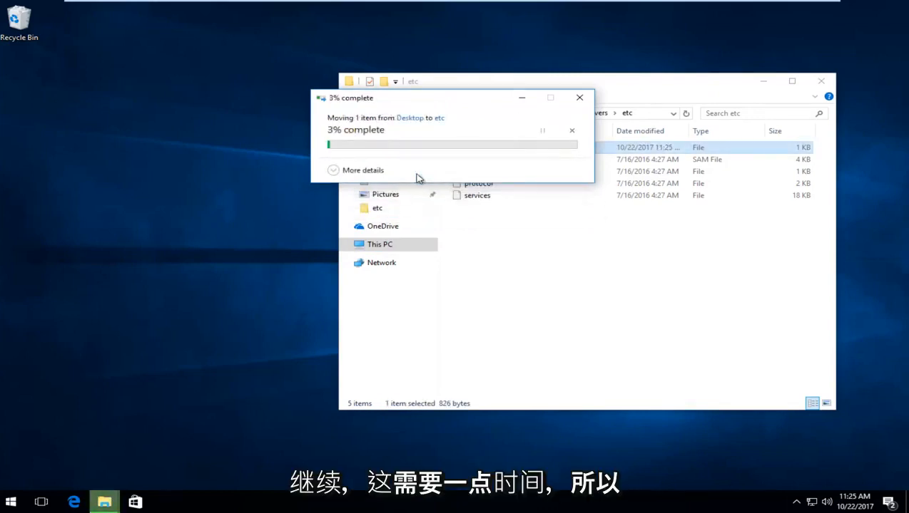